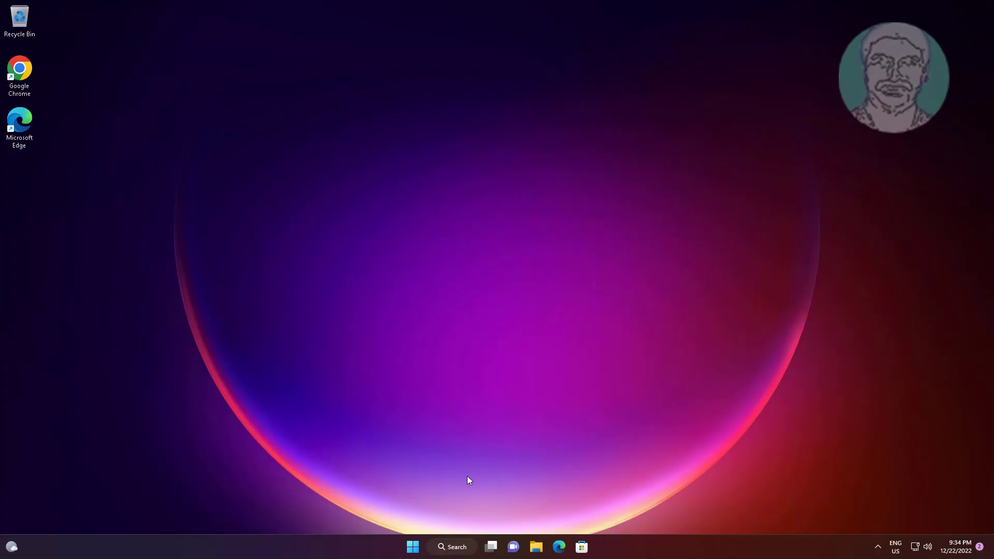
pyautogui.moveTo(452, 476)
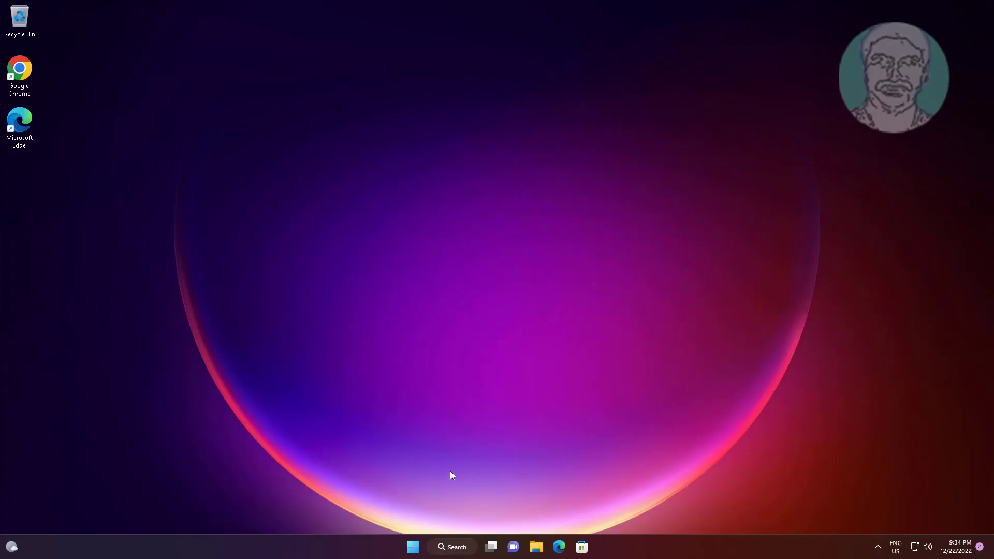
# Search Windows for regedit to find Registry Editor
pyautogui.click(451, 546)
pyautogui.write('regedit')
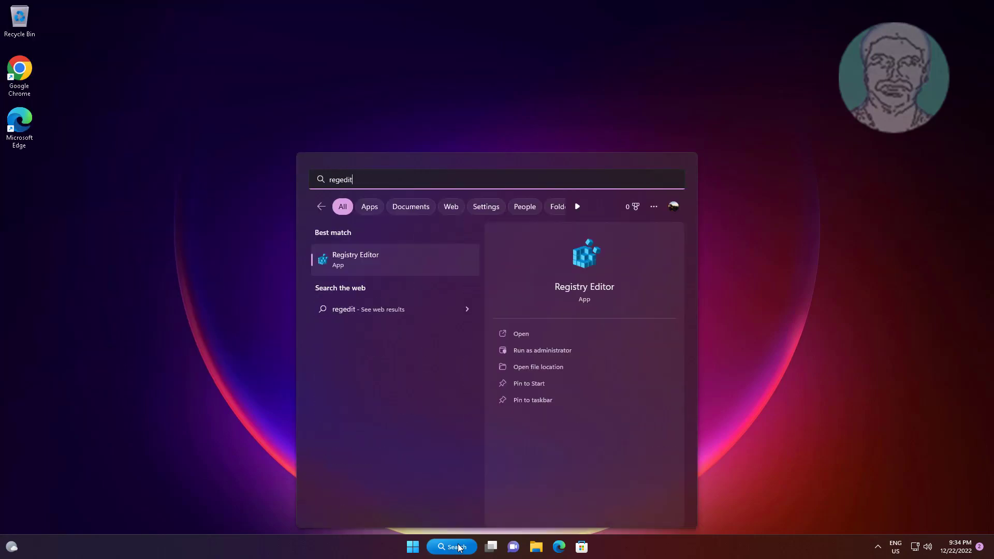
pyautogui.moveTo(407, 274)
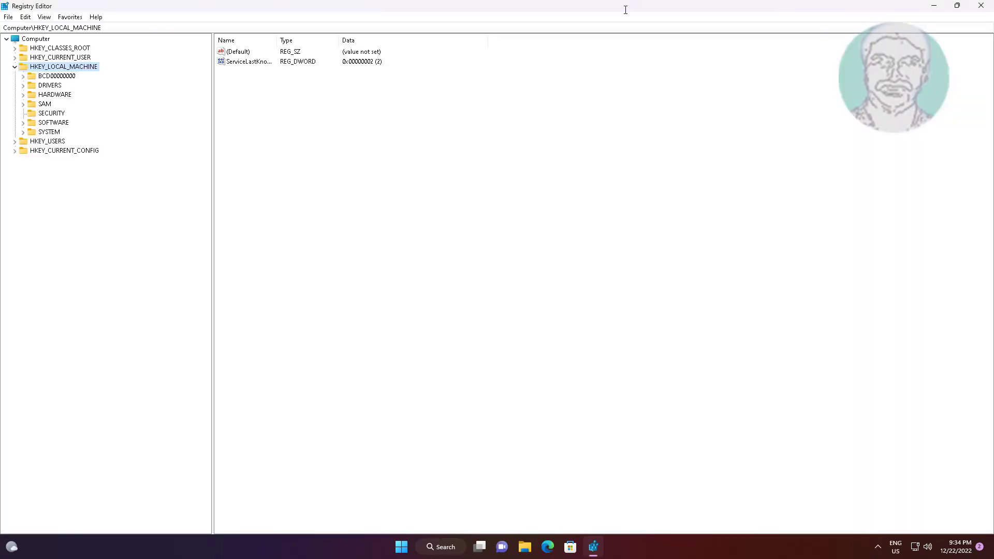
# Navigate the tree to HKEY_LOCAL_MACHINE\SYSTEM\CurrentControlSet\Control, scrolling toward Session Manager
pyautogui.click(14, 67)
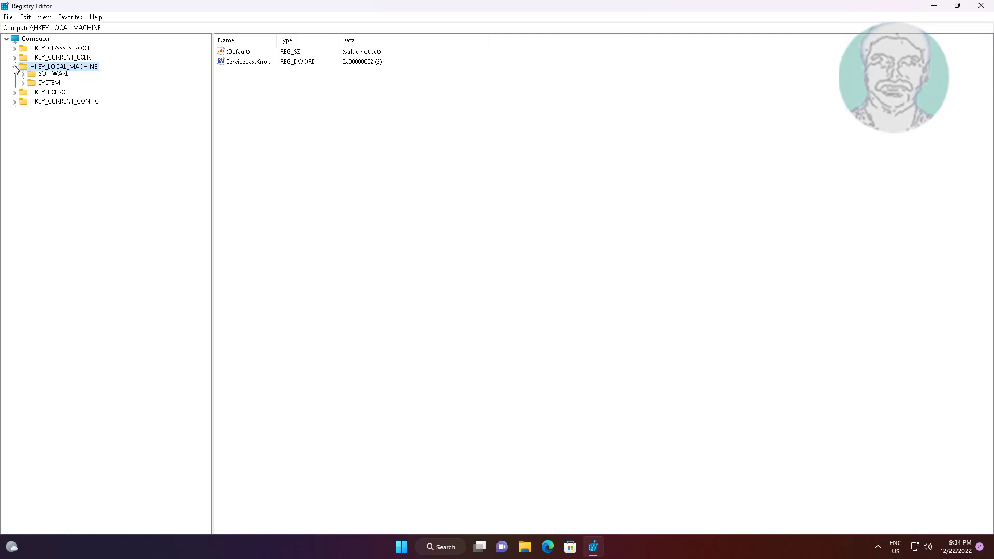
pyautogui.click(14, 67)
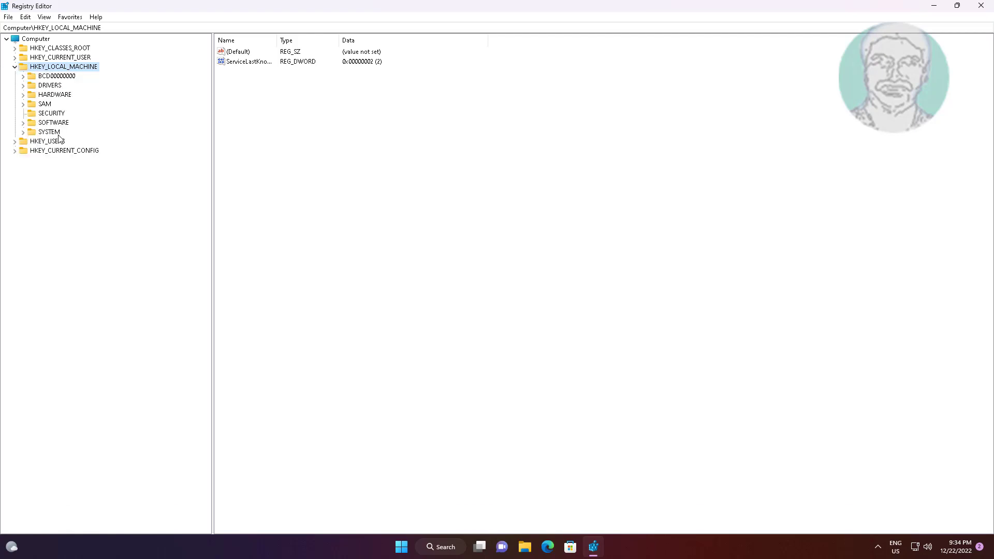
pyautogui.moveTo(57, 138)
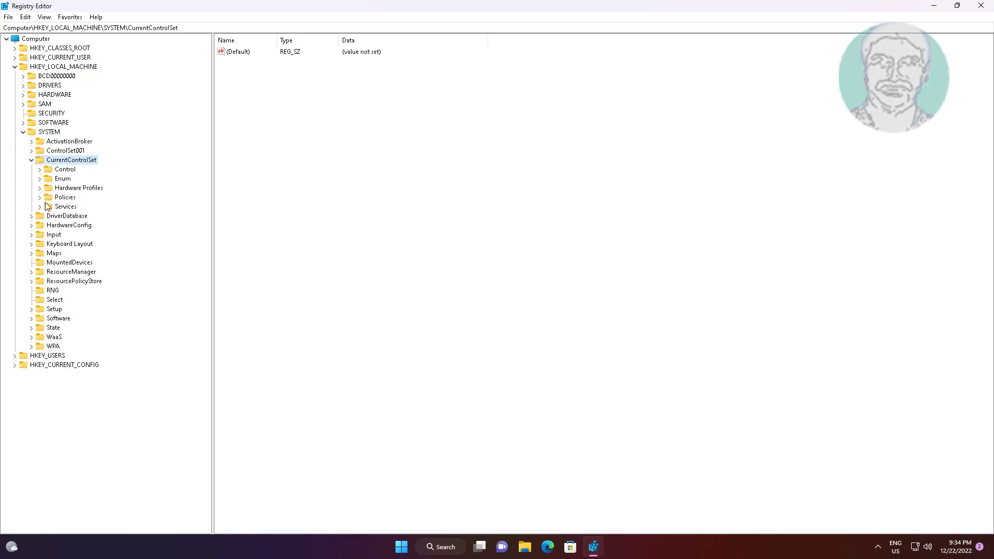
pyautogui.click(65, 170)
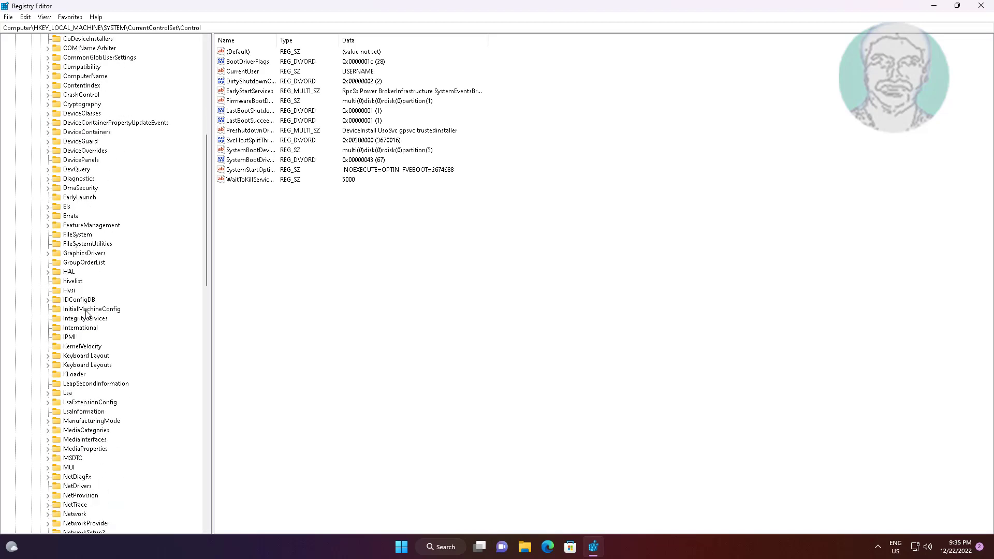
pyautogui.scroll(-3)
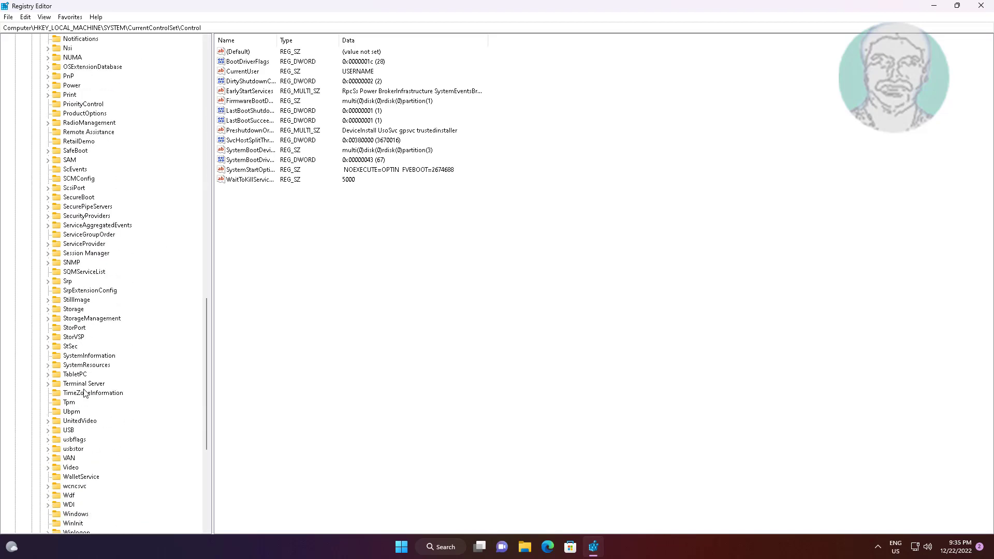
pyautogui.moveTo(94, 257)
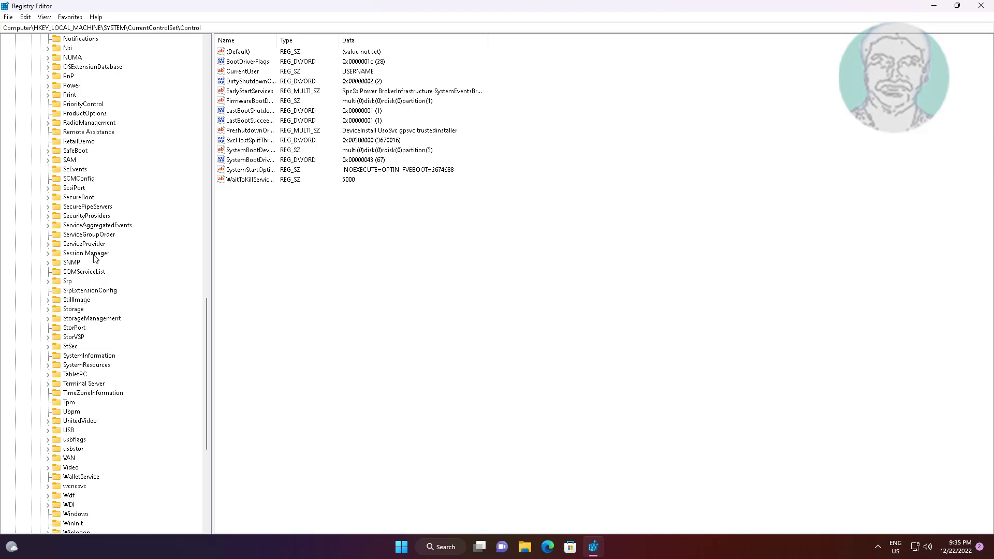
# Create a multi-string value named BootExecute in the Session Manager key
pyautogui.click(86, 253)
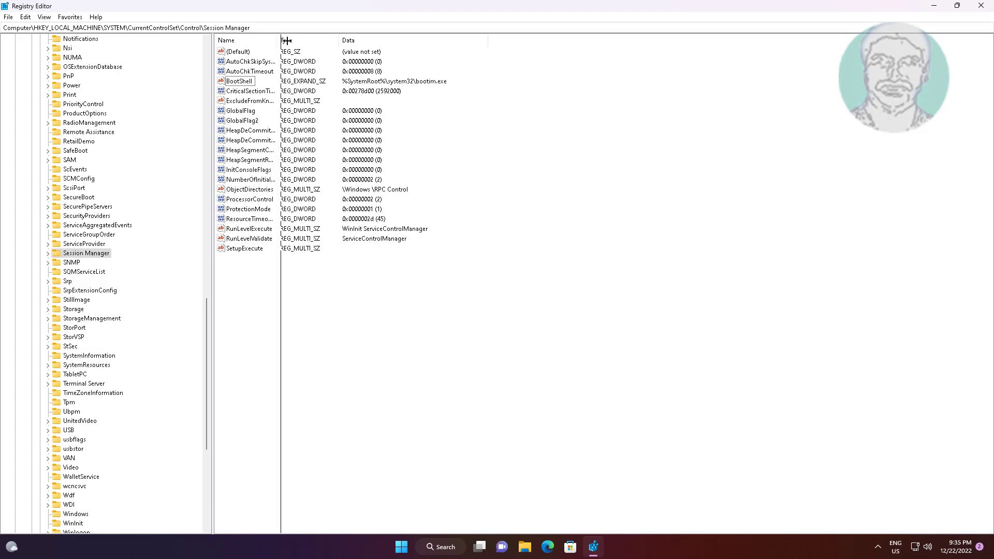
pyautogui.moveTo(279, 40); pyautogui.dragTo(291, 40)
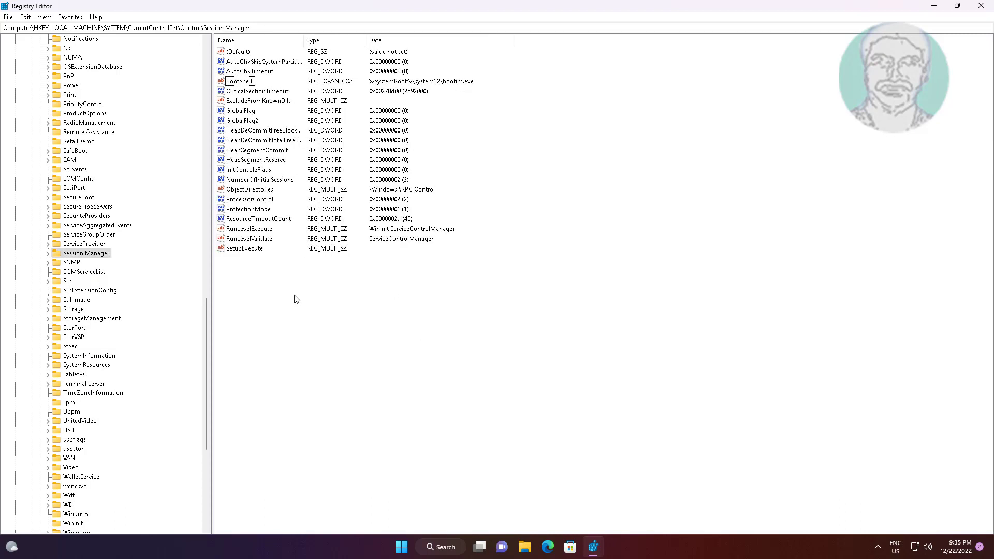
pyautogui.rightClick(294, 298)
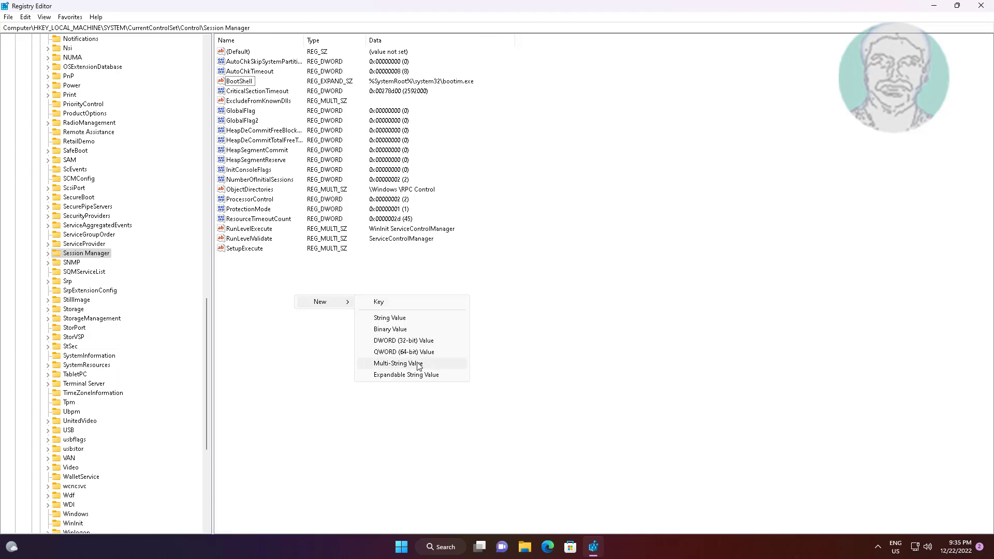
pyautogui.click(396, 363)
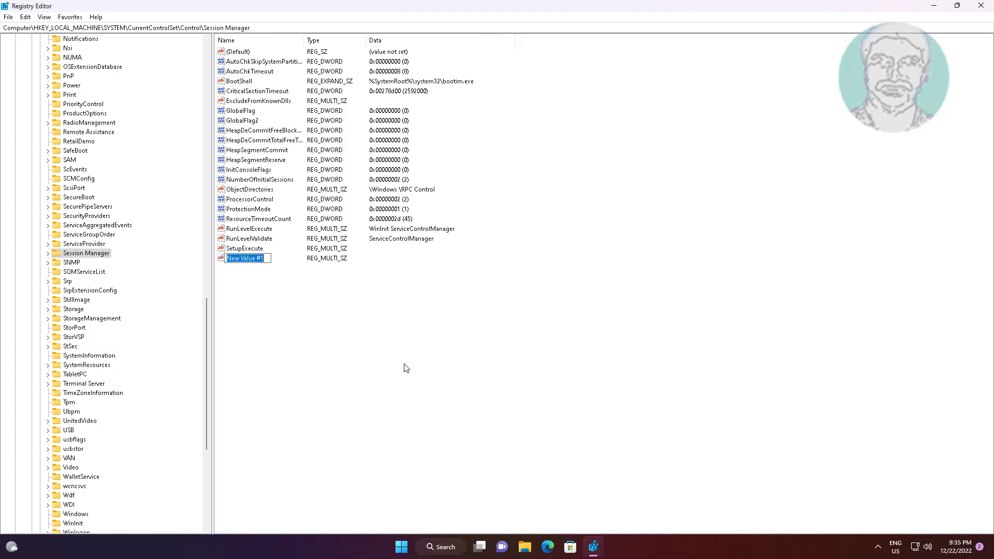
pyautogui.write('BootExecute')
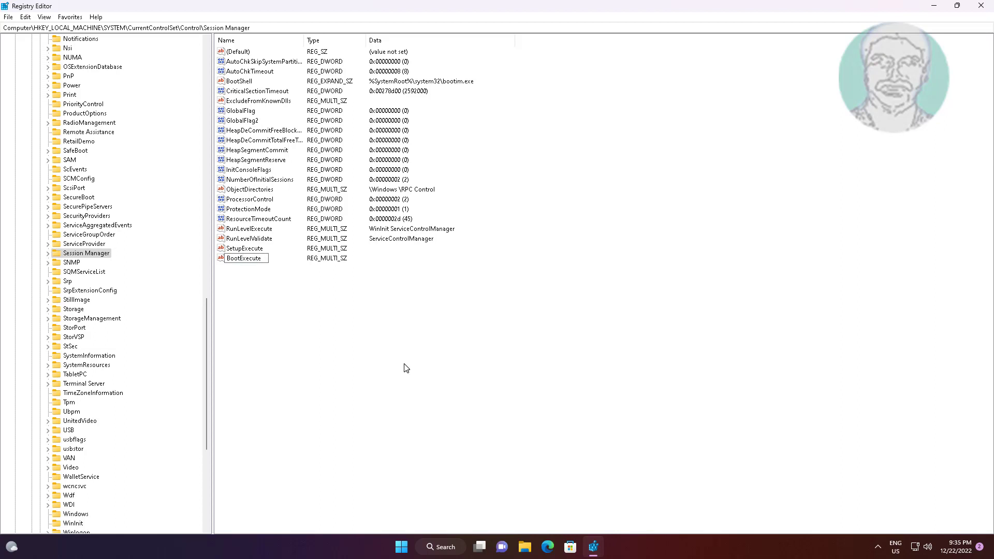
pyautogui.click(242, 258)
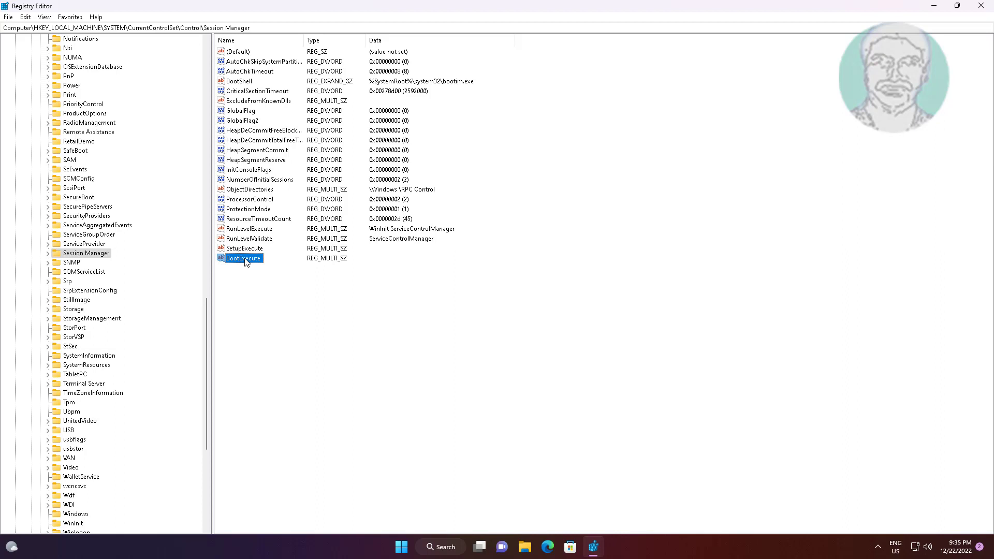
# Enter 'autocheck autochk *' as BootExecute's value data and confirm
pyautogui.doubleClick(243, 258)
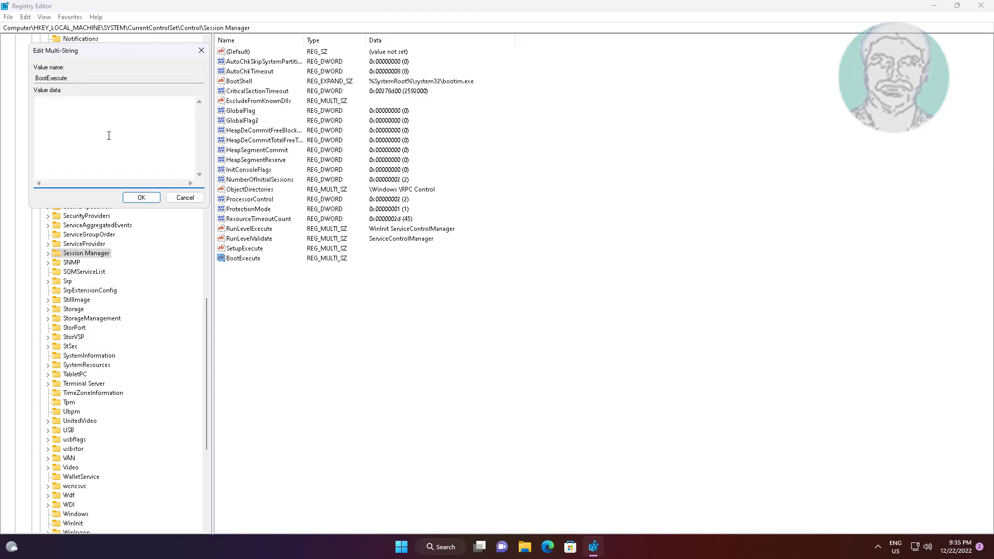
pyautogui.write('autoc')
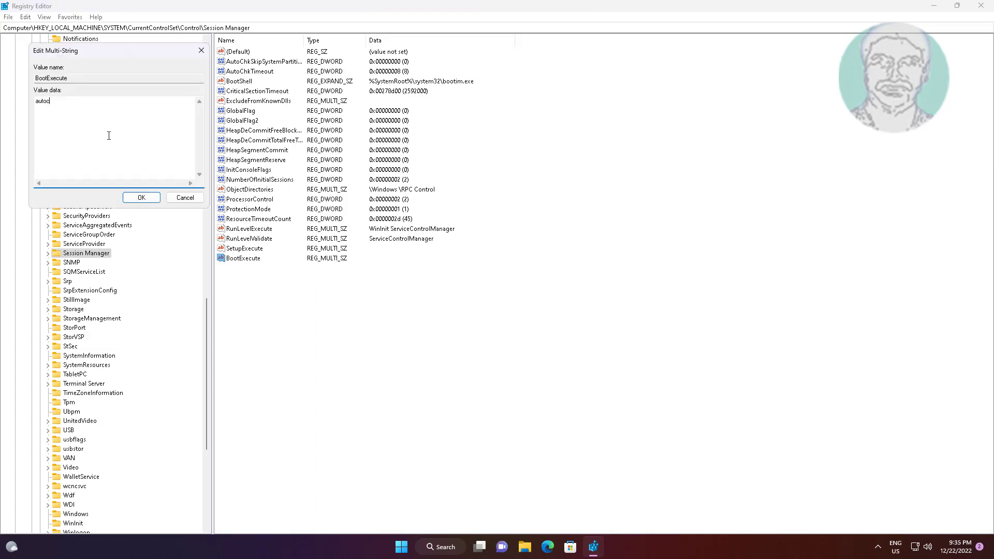
pyautogui.write('heck')
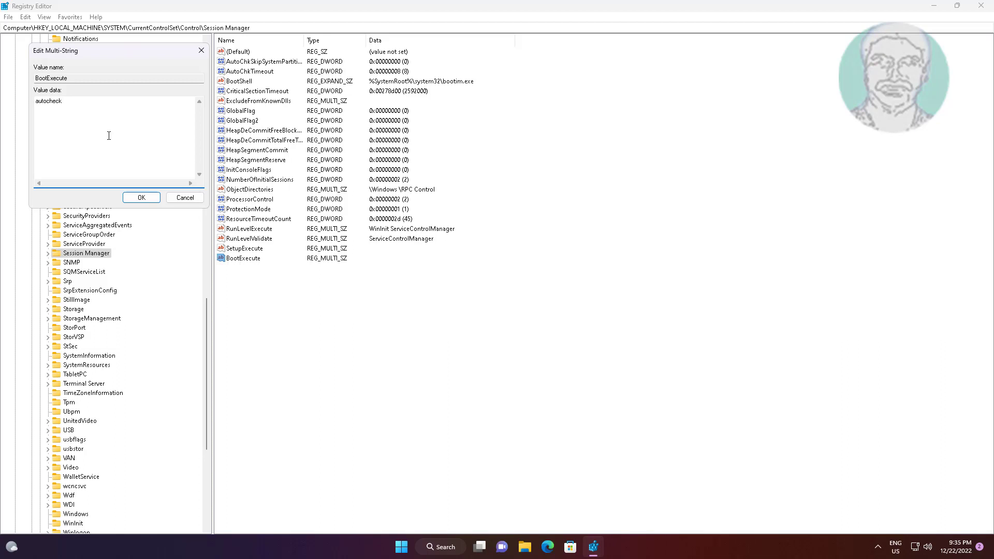
pyautogui.write('autochk')
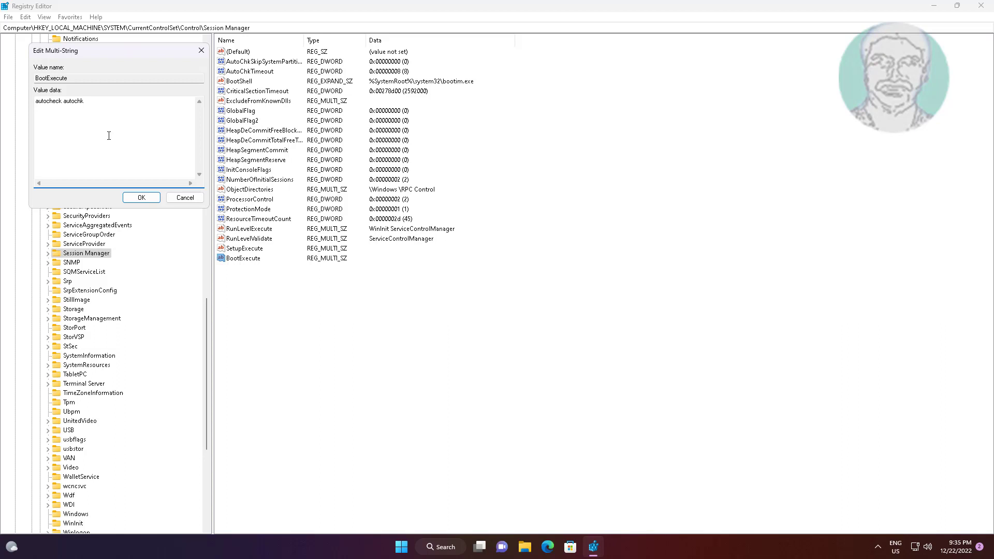
pyautogui.write('*')
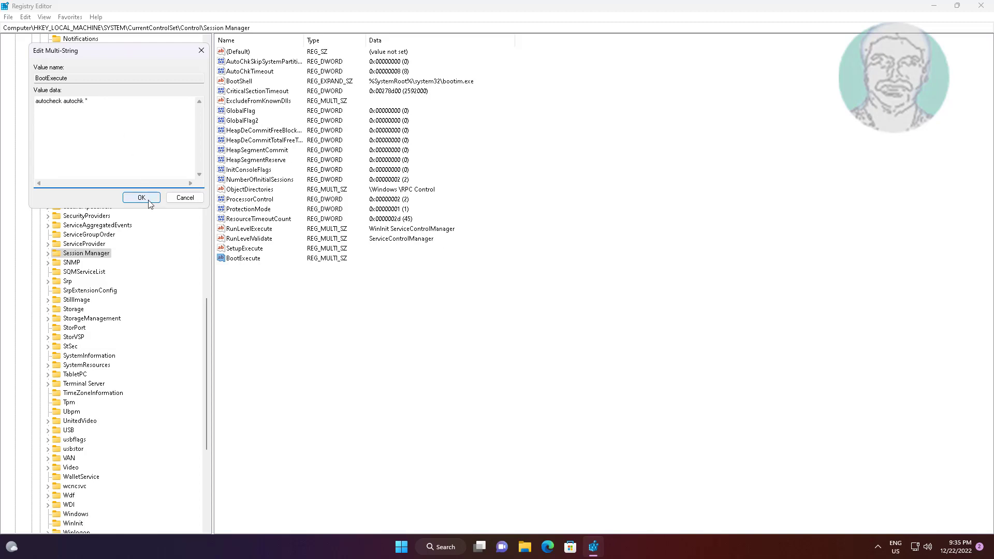
pyautogui.click(141, 197)
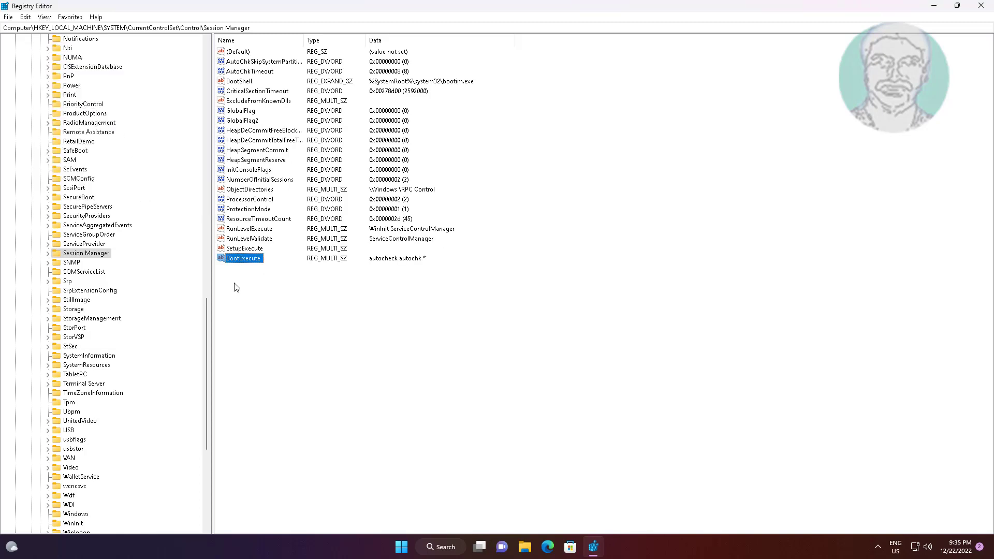
# Scroll the key tree up, then exit Registry Editor
pyautogui.scroll(3)
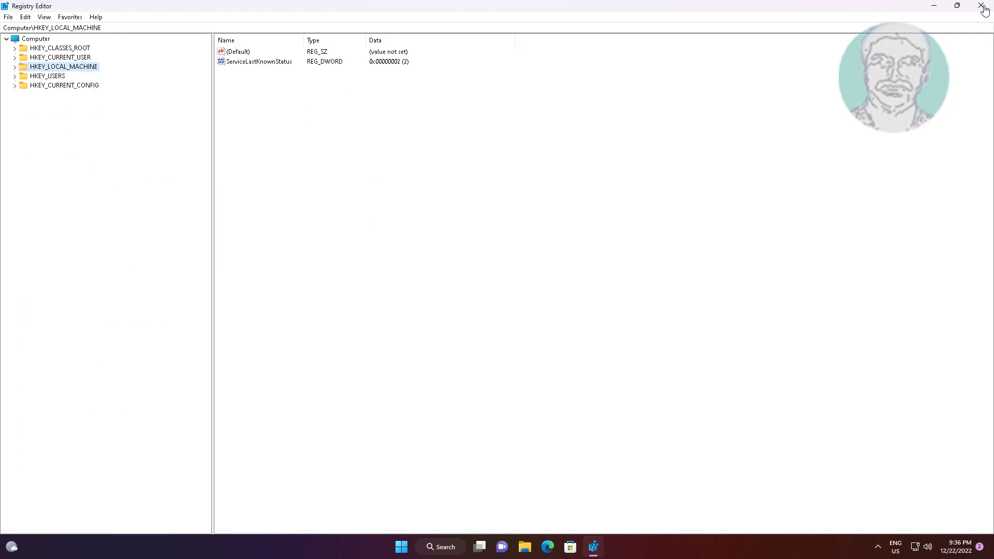
pyautogui.click(982, 6)
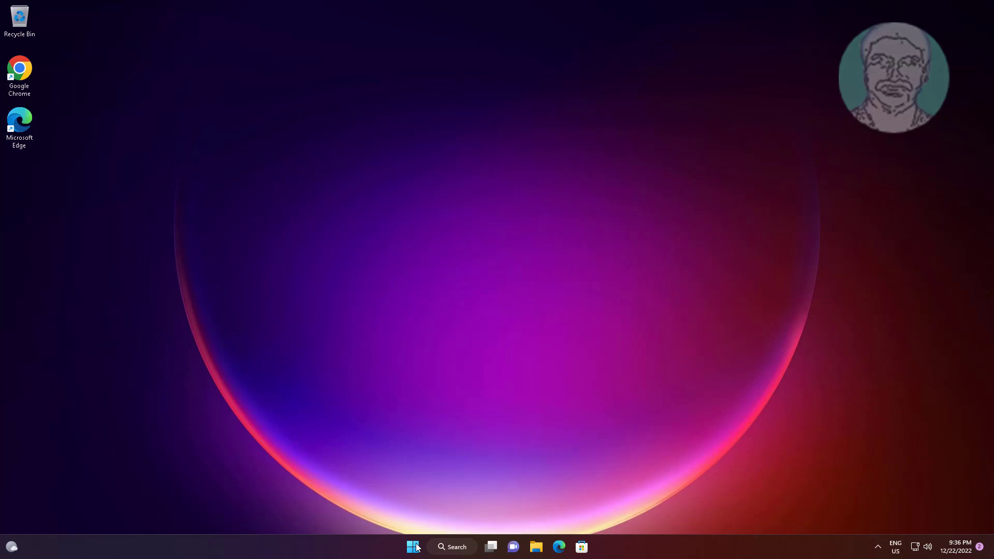